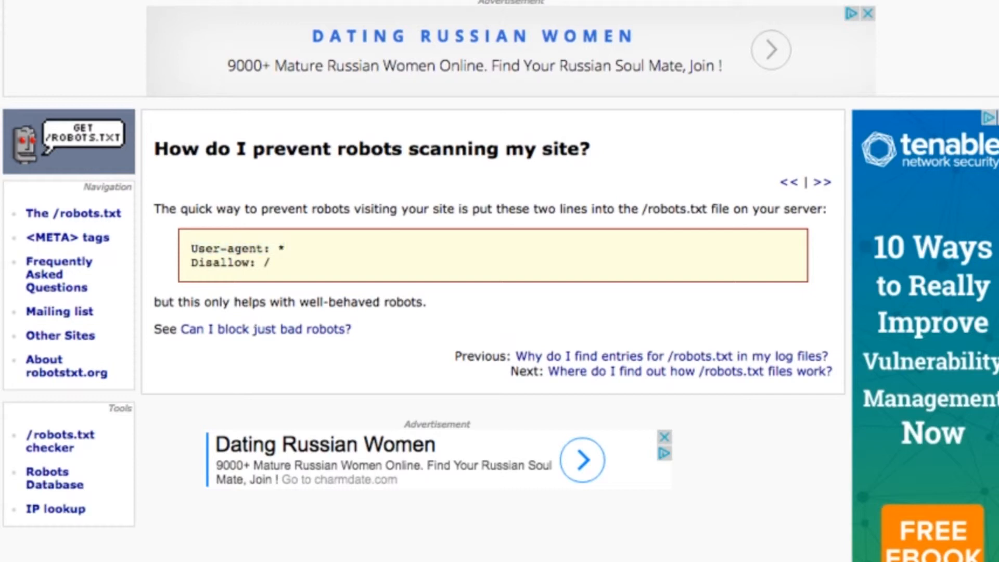
# Step: Leave the robotstxt.org FAQ and view WordPress Settings > Reading with search engine visibility unchecked
pyautogui.doubleClick(229, 263)
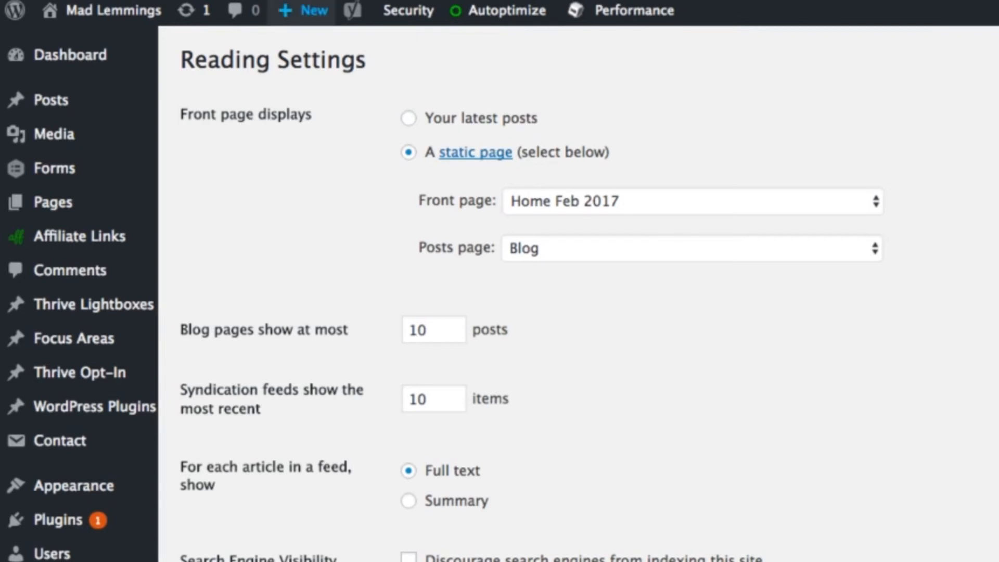
# Step: Start a blank new page via Pages > Add New in the WordPress sidebar
pyautogui.click(302, 10)
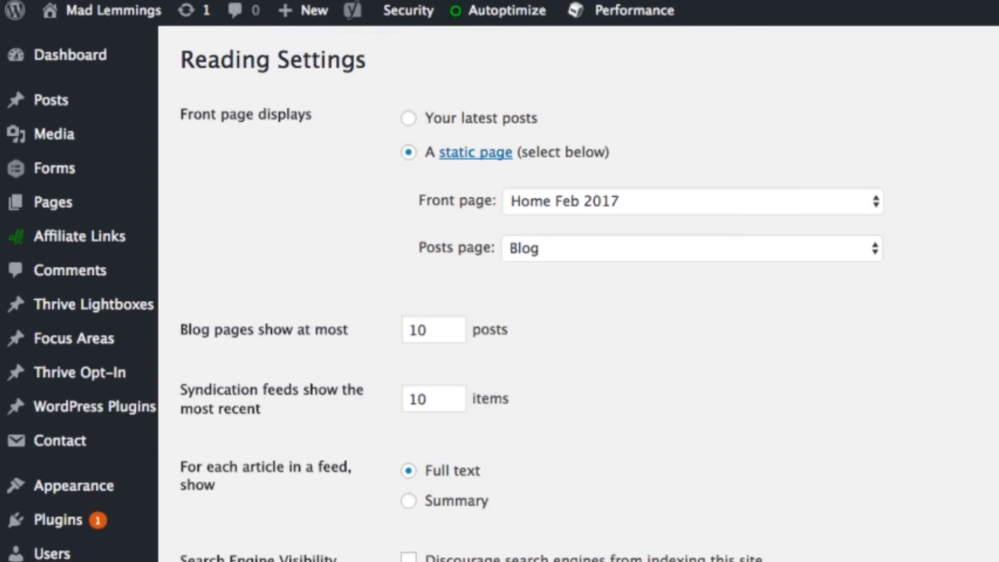
pyautogui.click(38, 267)
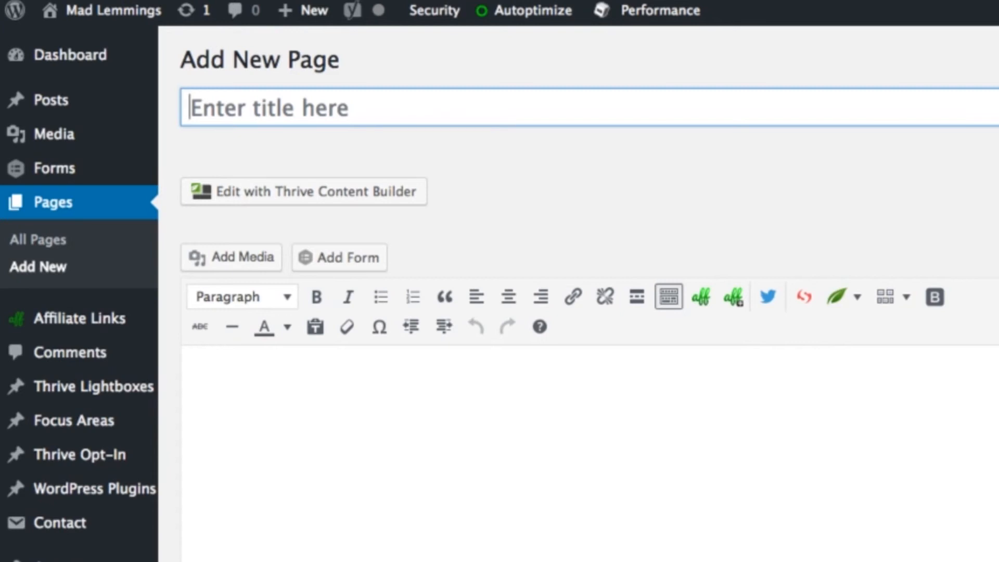
# Step: Reveal the Yoast SEO Advanced settings showing meta robots index at default and follow
pyautogui.scroll(-3)
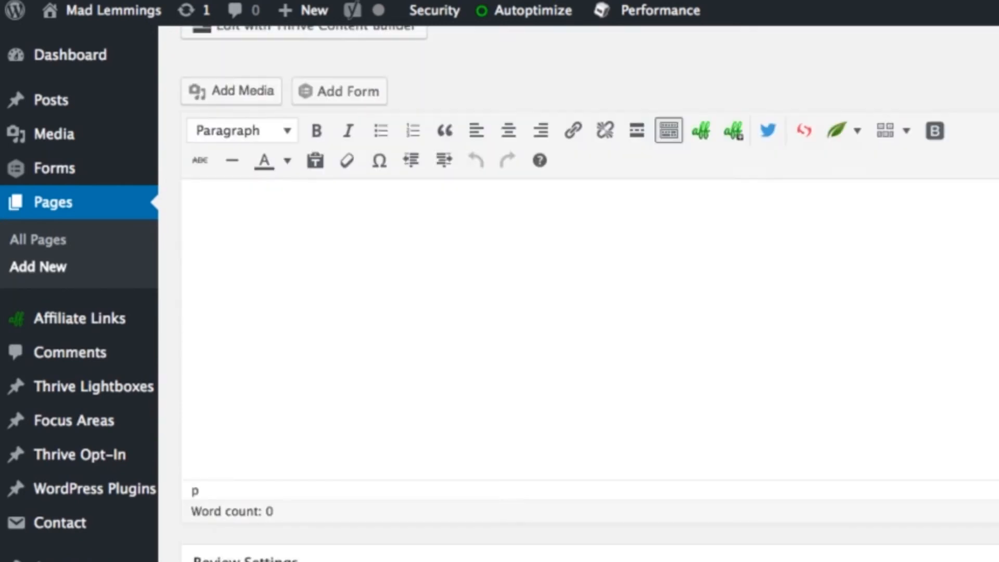
pyautogui.scroll(-3)
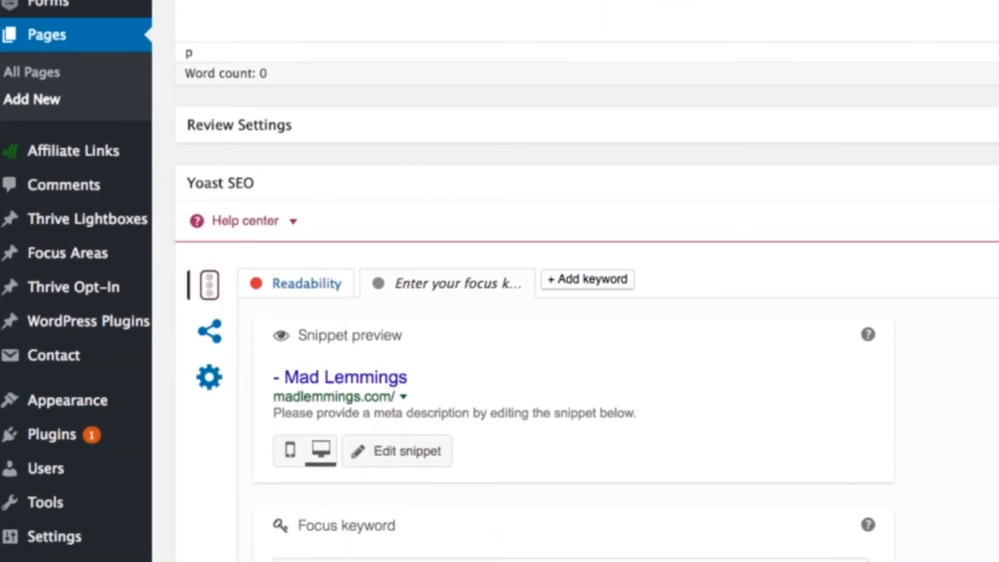
pyautogui.click(209, 377)
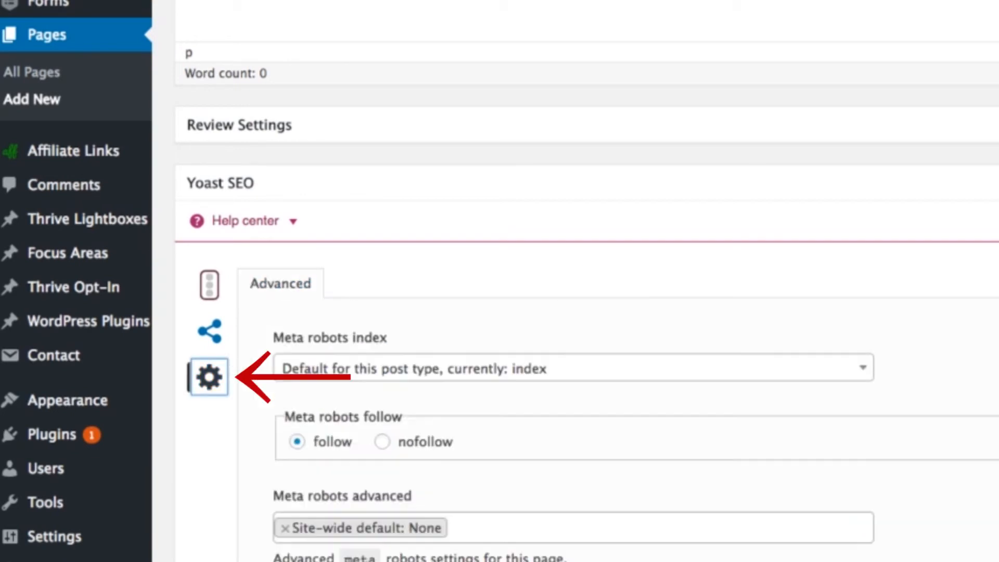